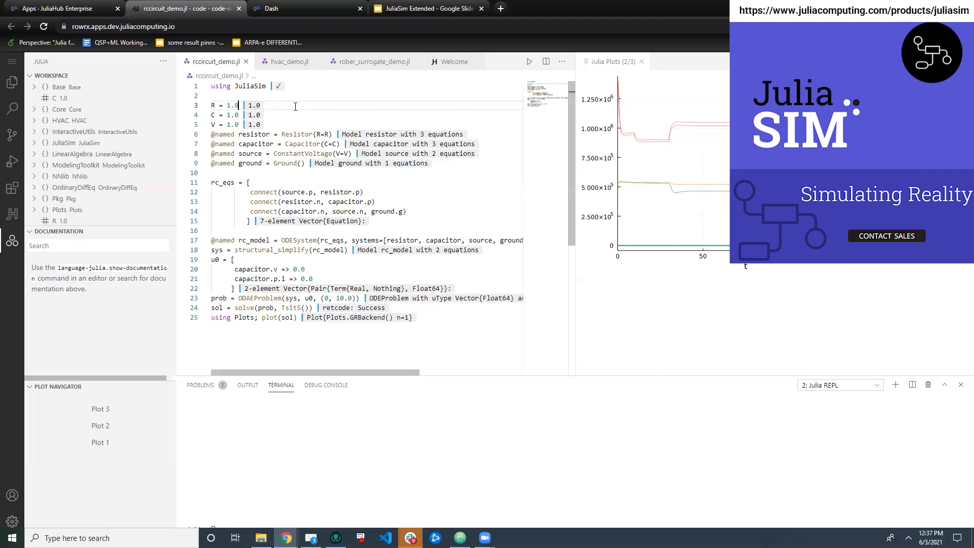
Step: Run rccircuit_demo.jl and view the solution curve rising toward 1.0 in Julia Plots
click(313, 153)
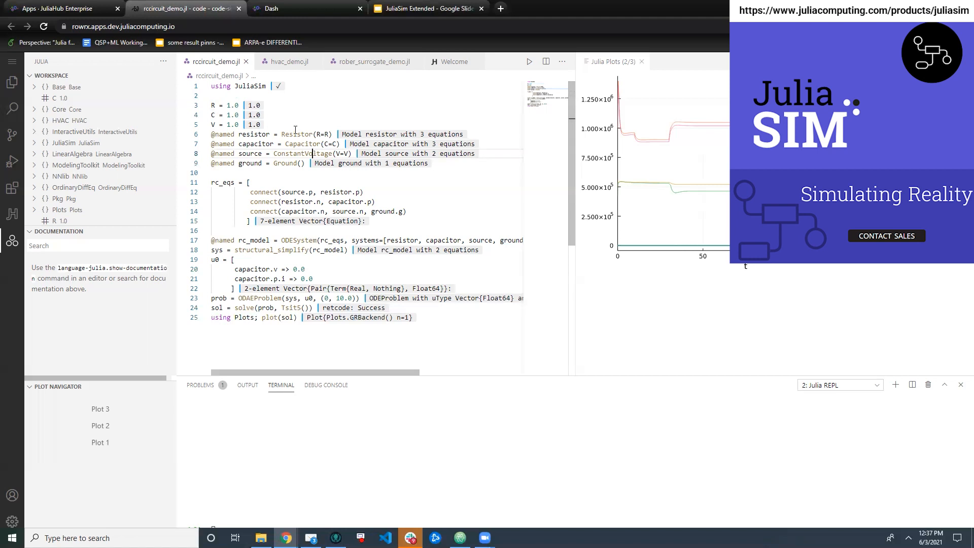
mouse_move(253, 194)
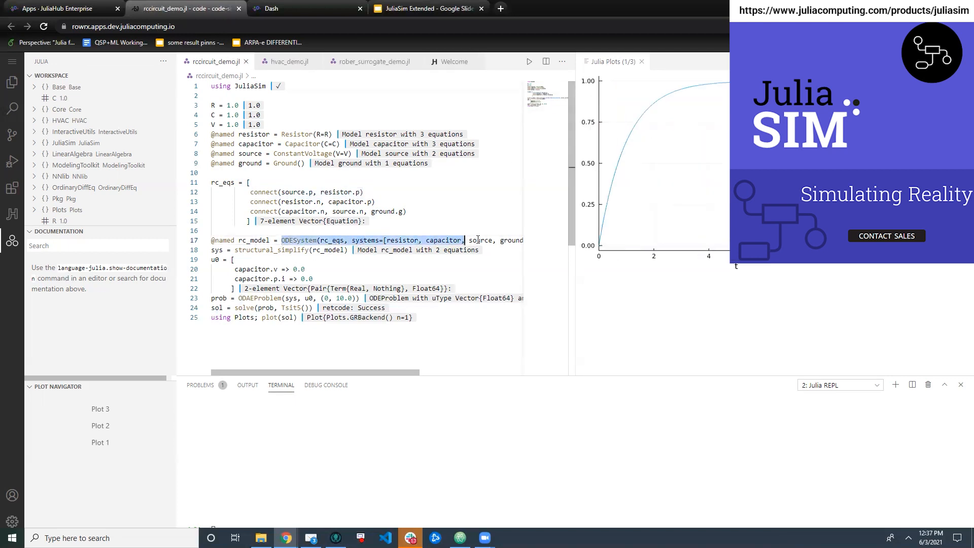
Step: List rc_model's 16 equations in the REPL, then start uploading a model in Surrogate Generator
click(213, 250)
text(equations(rc_mod)
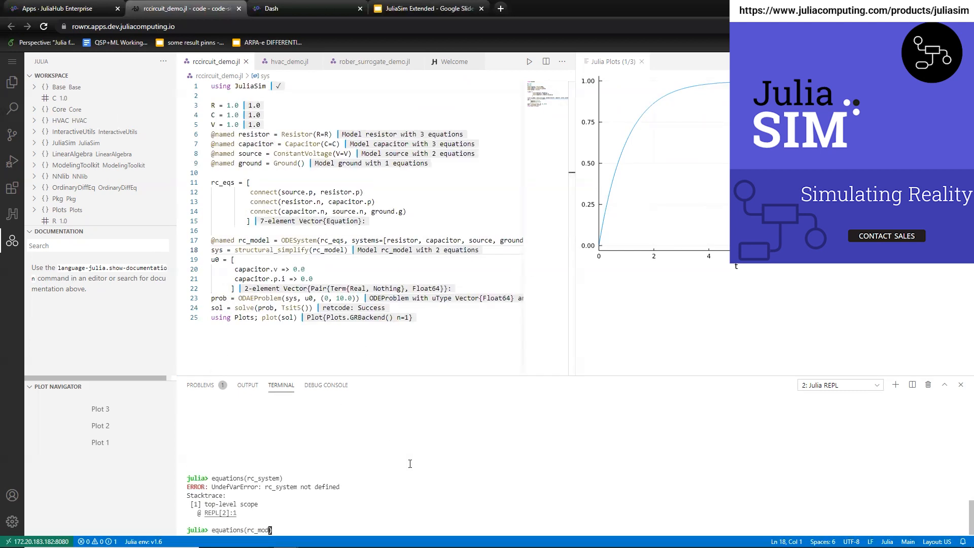
key(Return)
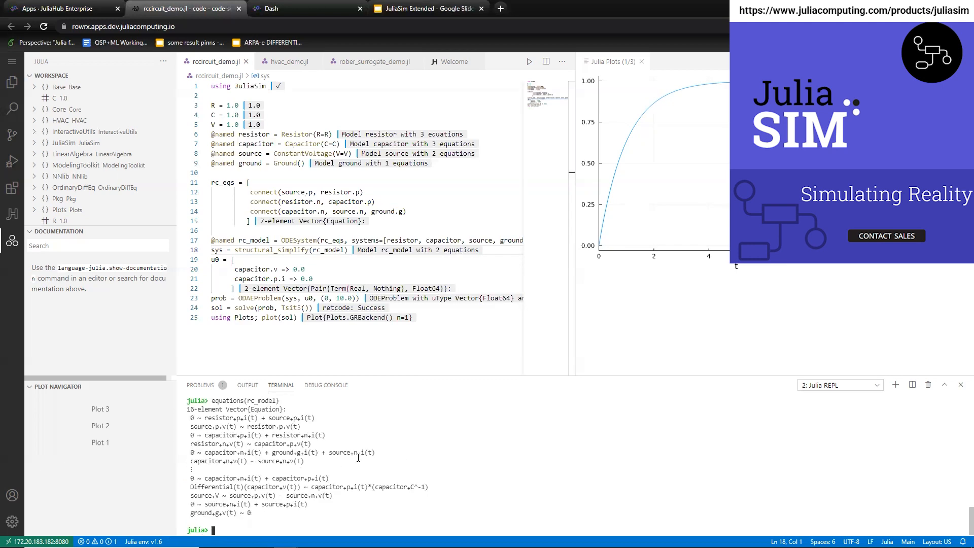
click(288, 61)
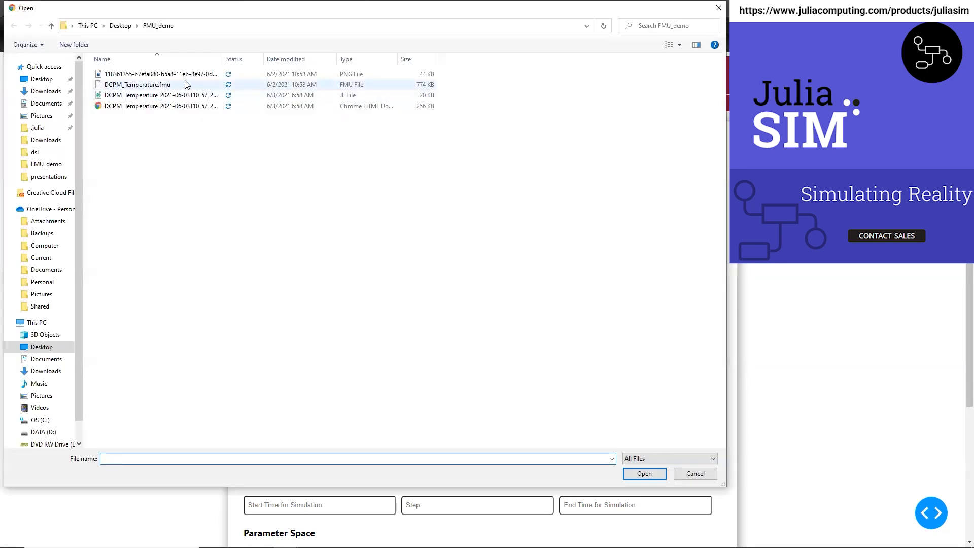
Step: Upload DCPM_Temperature.fmu with LPCTESN, reservoir size 40, 43 samples and parameter JLoad
click(694, 474)
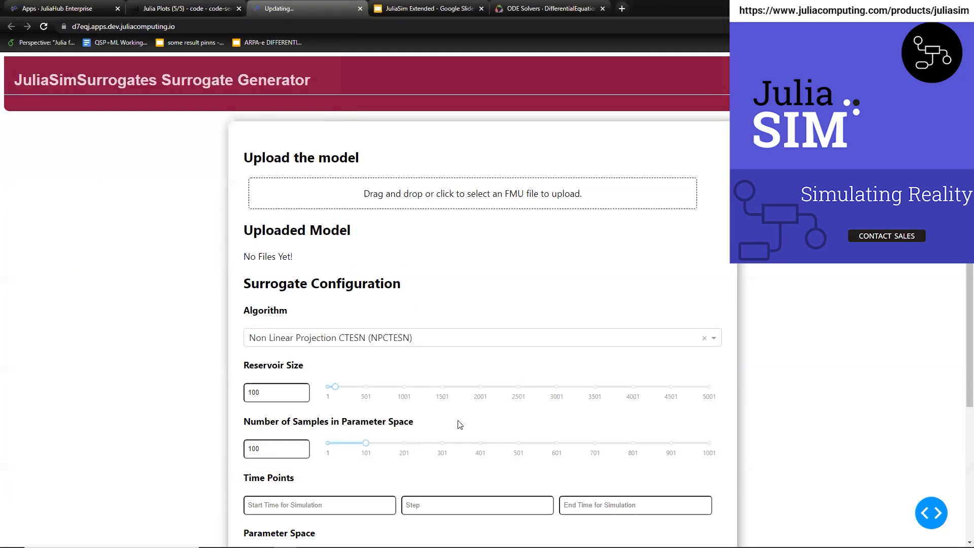
scroll(down, 3)
text(JLoad)
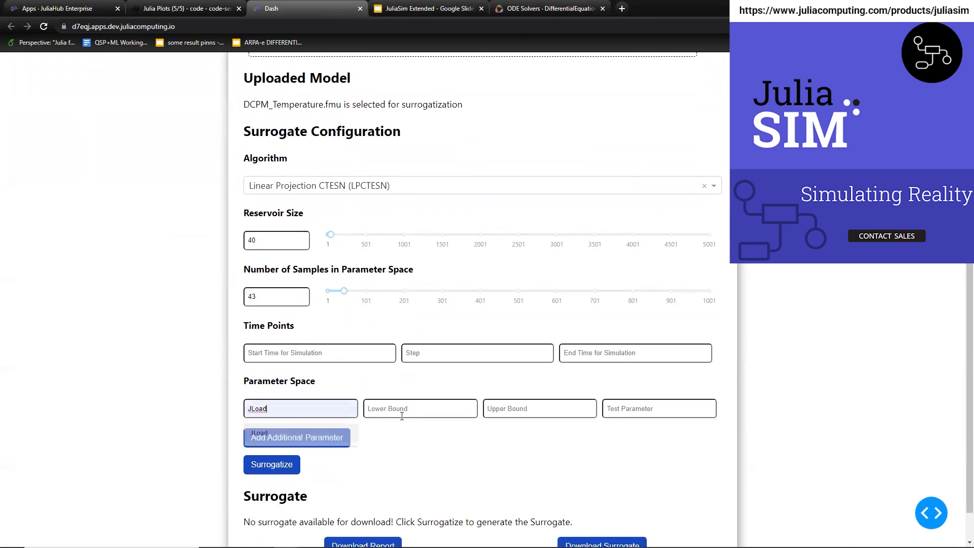
click(420, 408)
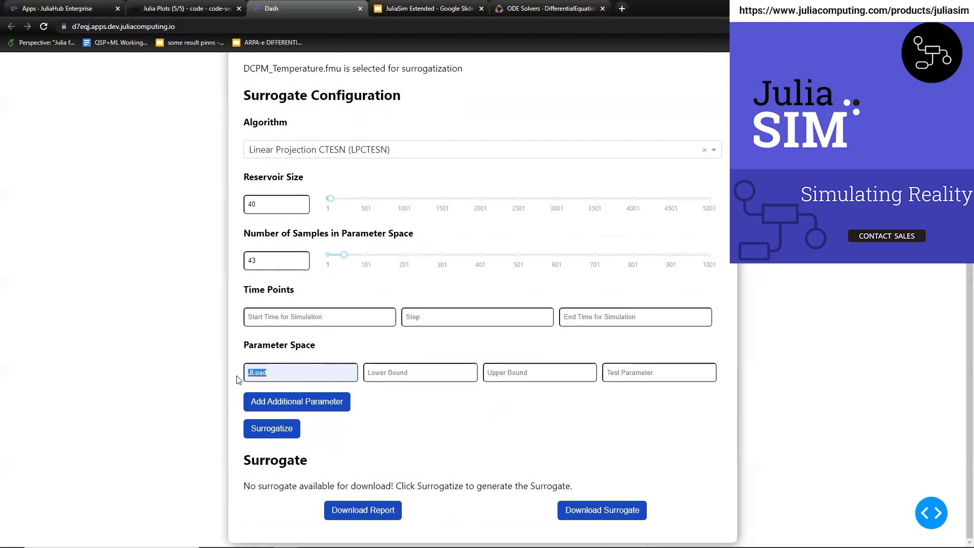
click(420, 373)
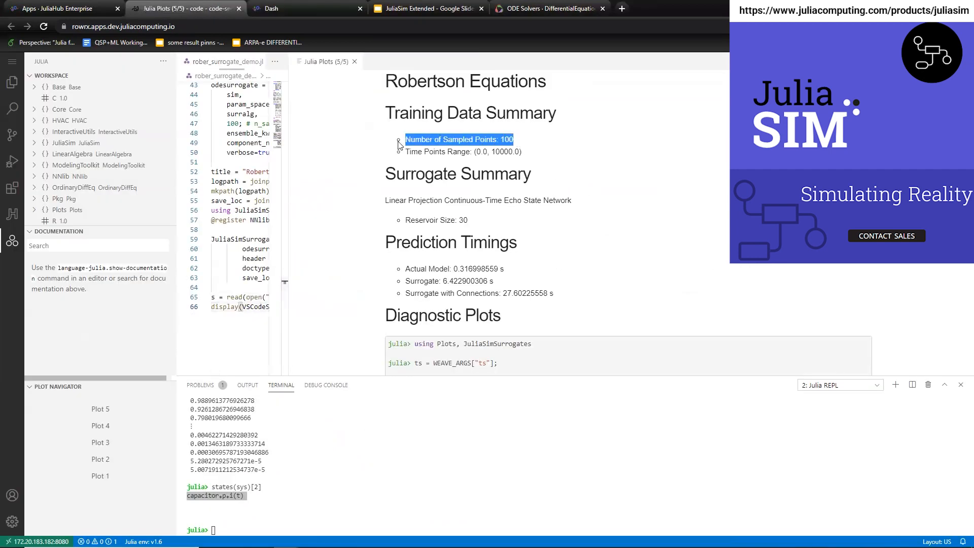
Step: Scroll through the Robertson Equations surrogate report's diagnostic plots
scroll(down, 3)
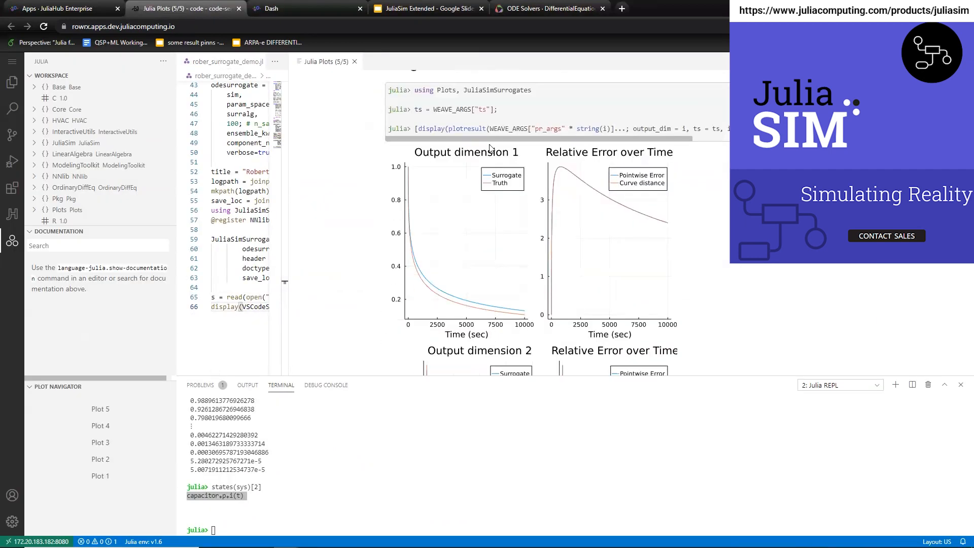
scroll(down, 3)
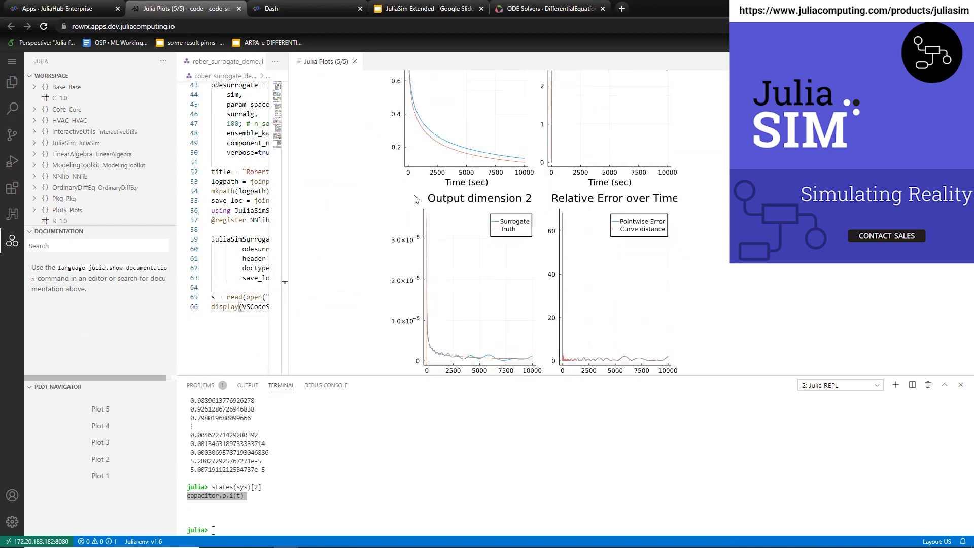
scroll(down, 3)
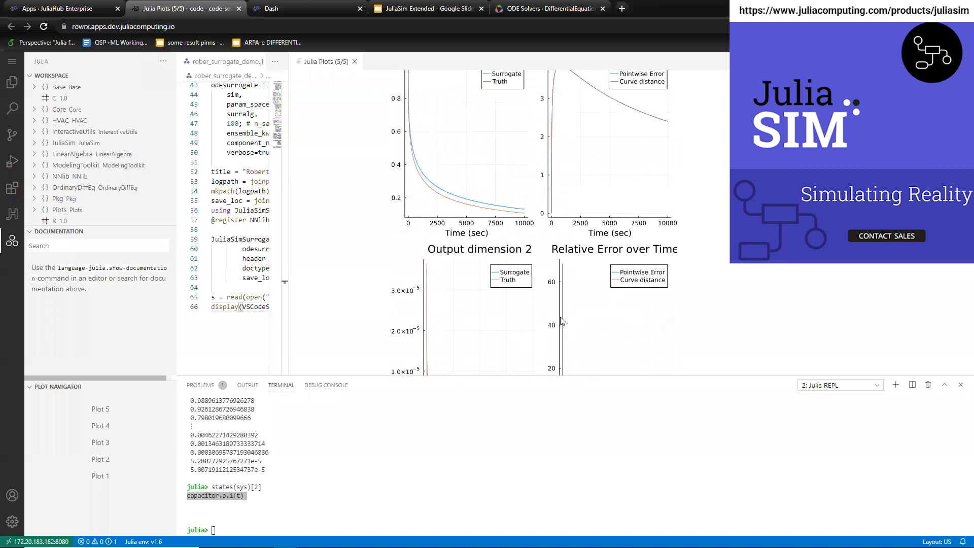
scroll(down, 3)
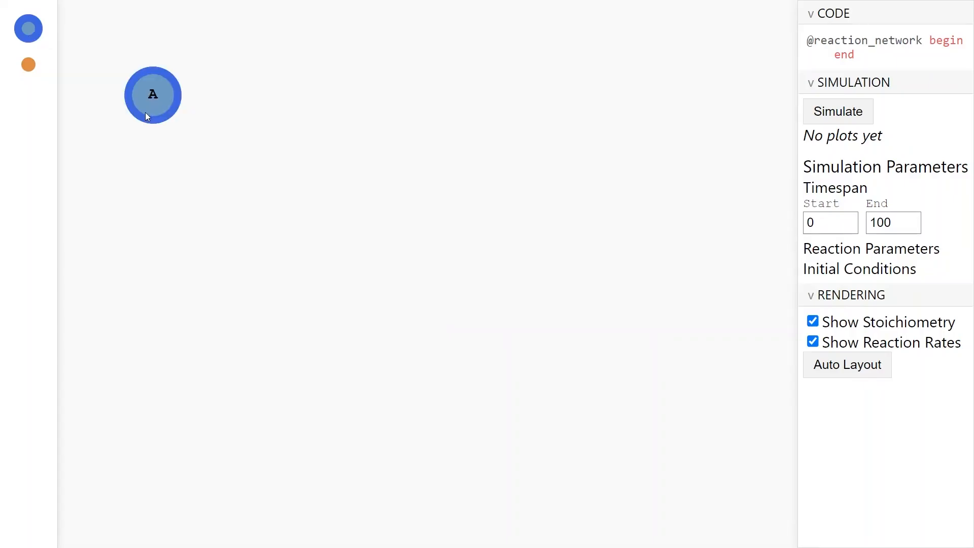
Step: Create species C and connect A to B through reaction a with rate 1
click(417, 112)
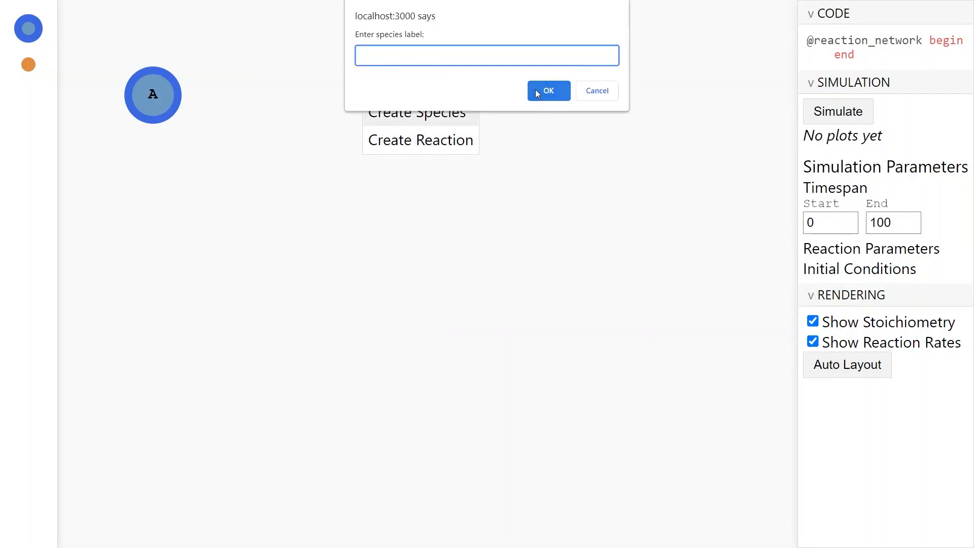
text(C)
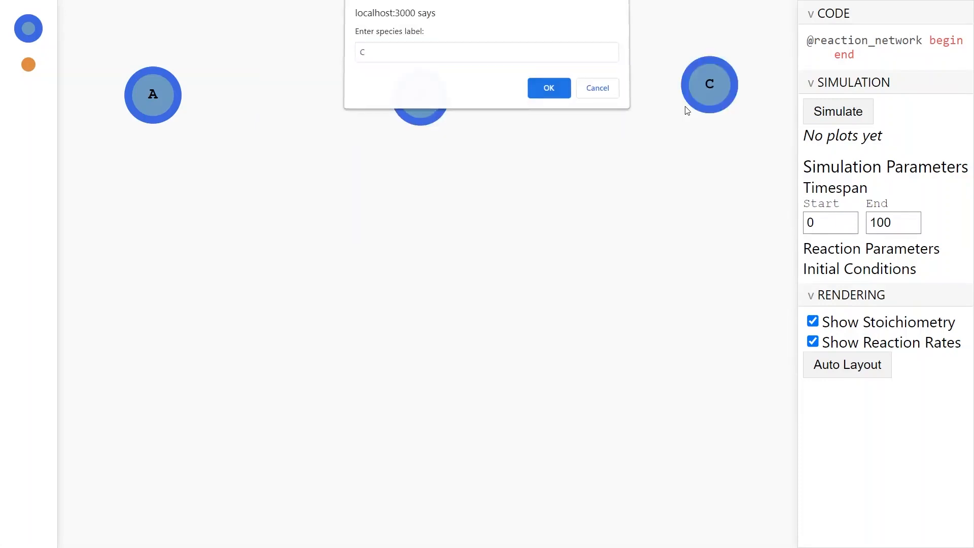
click(547, 87)
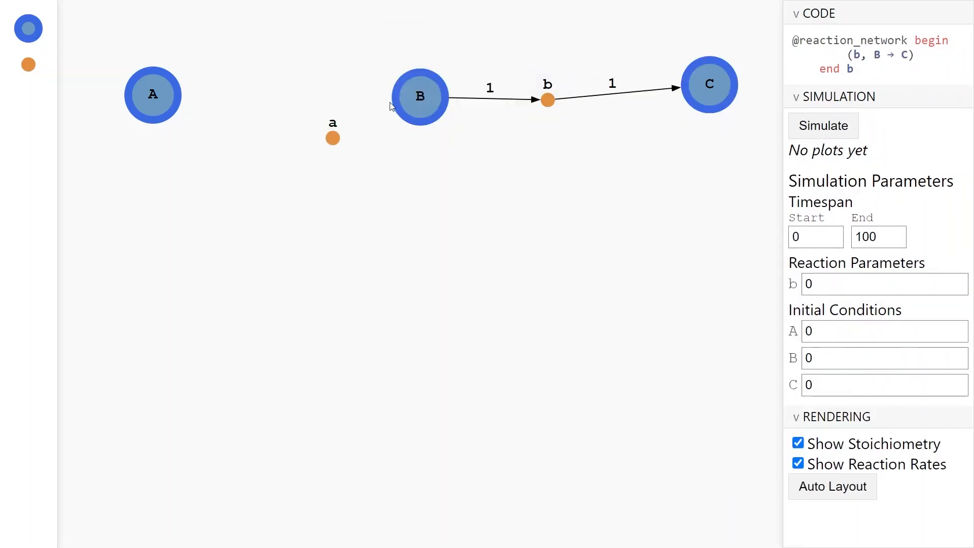
drag(153, 95, 304, 128)
text(1)
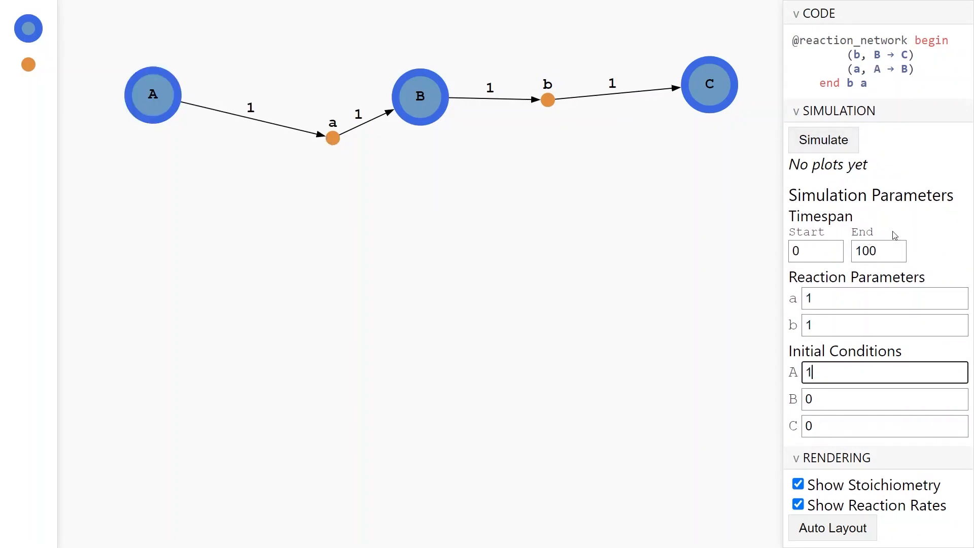
Step: Simulate the network over 0–10 and auto-layout the graph
click(823, 139)
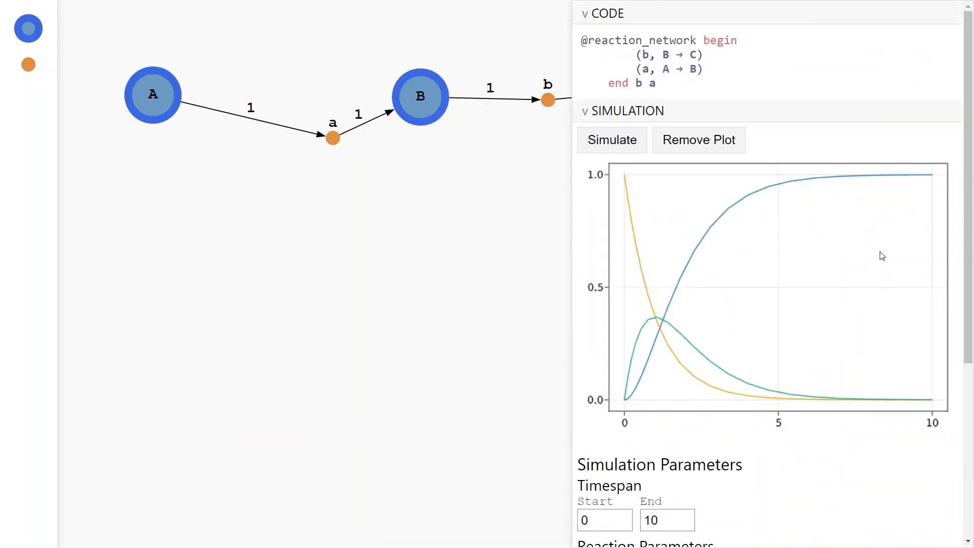
scroll(down, 3)
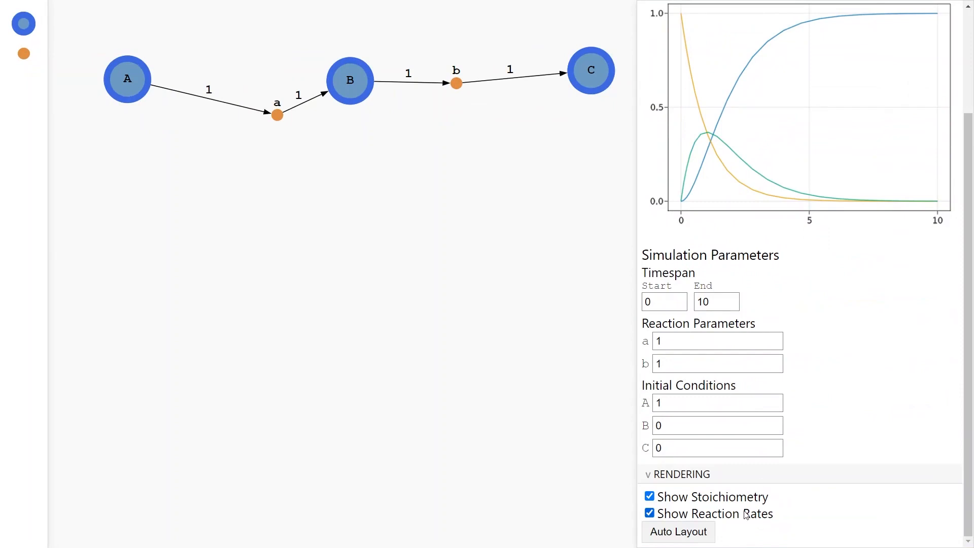
click(677, 532)
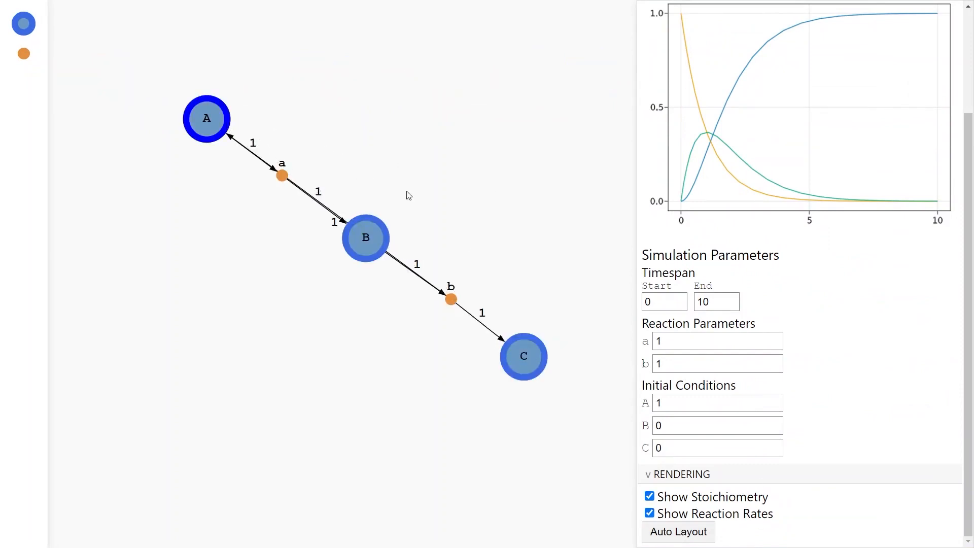
Step: Change reaction b to 2B → C + A and re-simulate
click(677, 531)
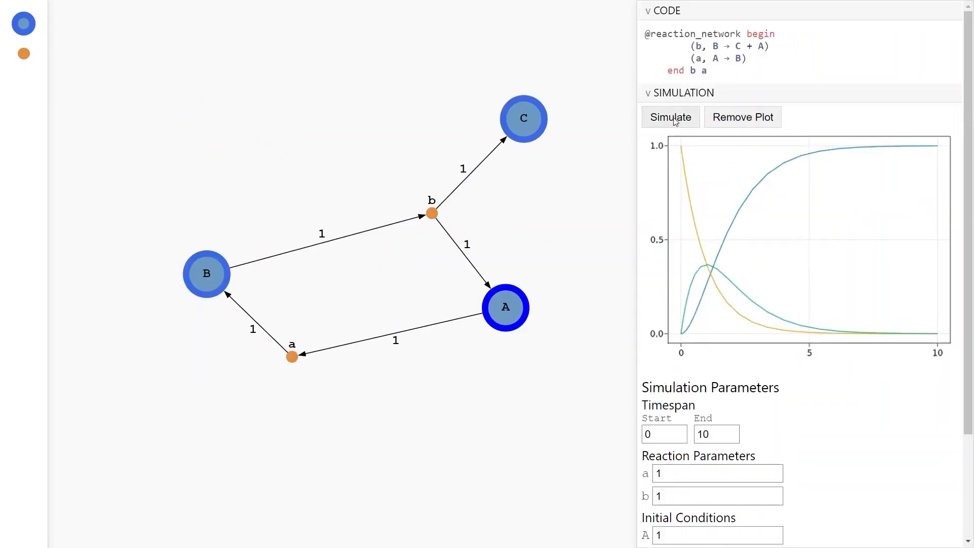
scroll(down, 3)
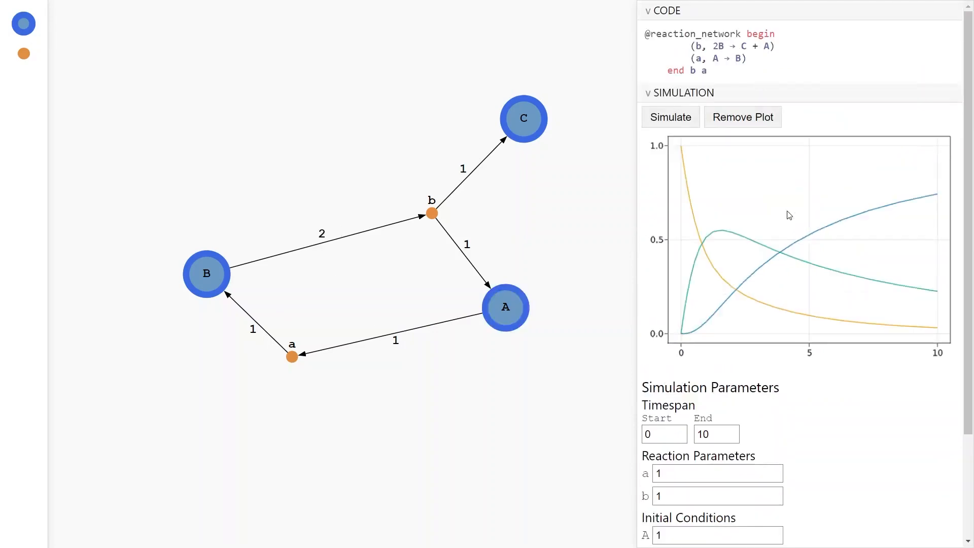
scroll(down, 3)
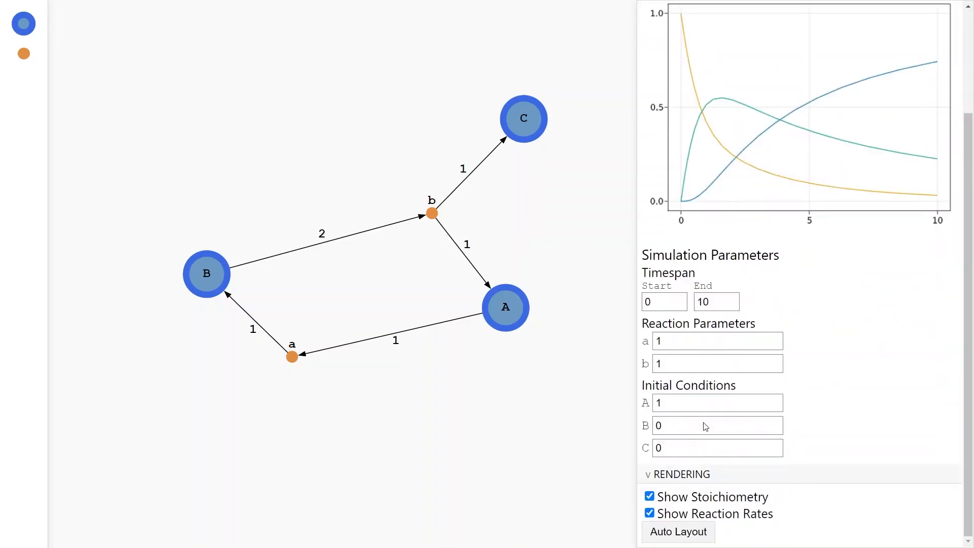